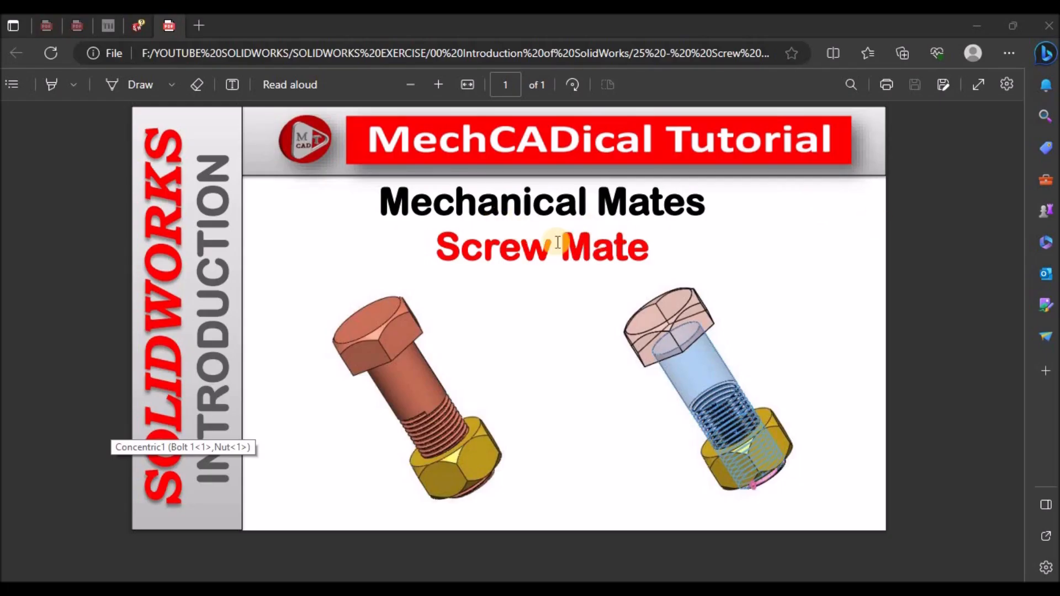
mouse_move(483, 228)
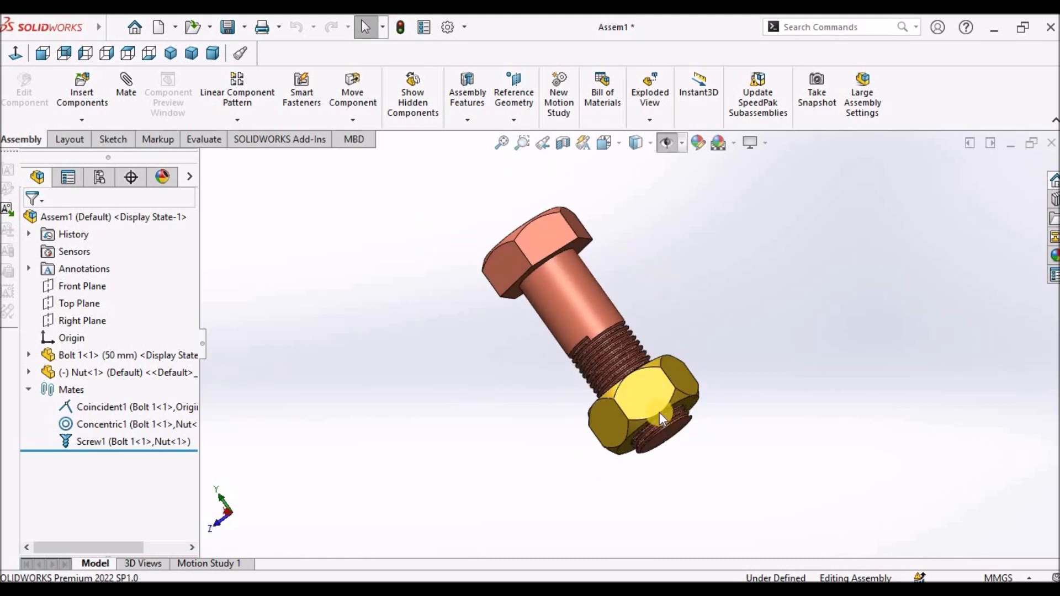
- Drag the nut so the screw mate threads it up the bolt toward the head
drag(659, 420, 686, 402)
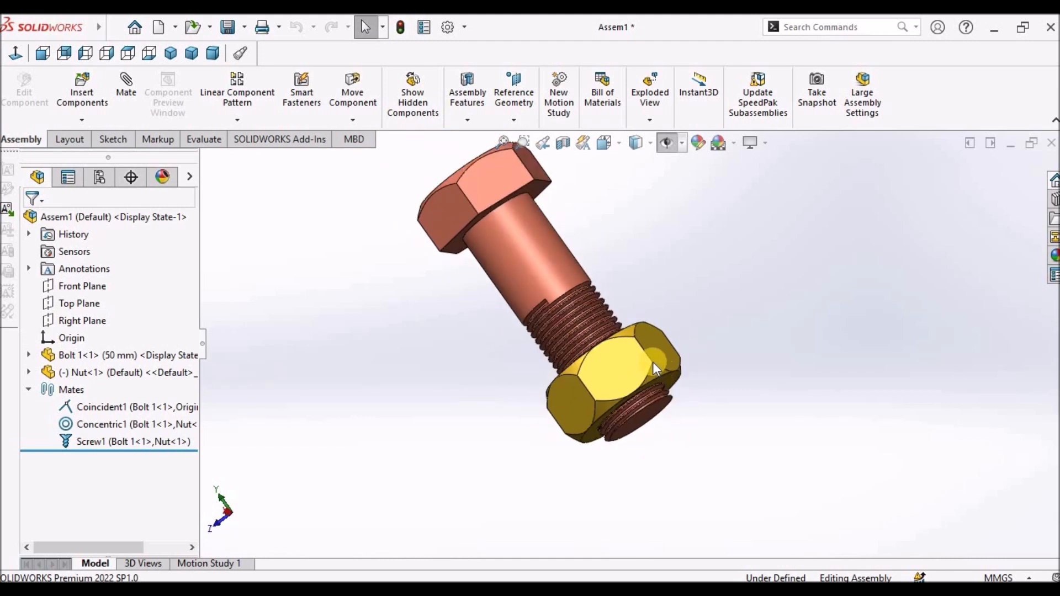
click(616, 375)
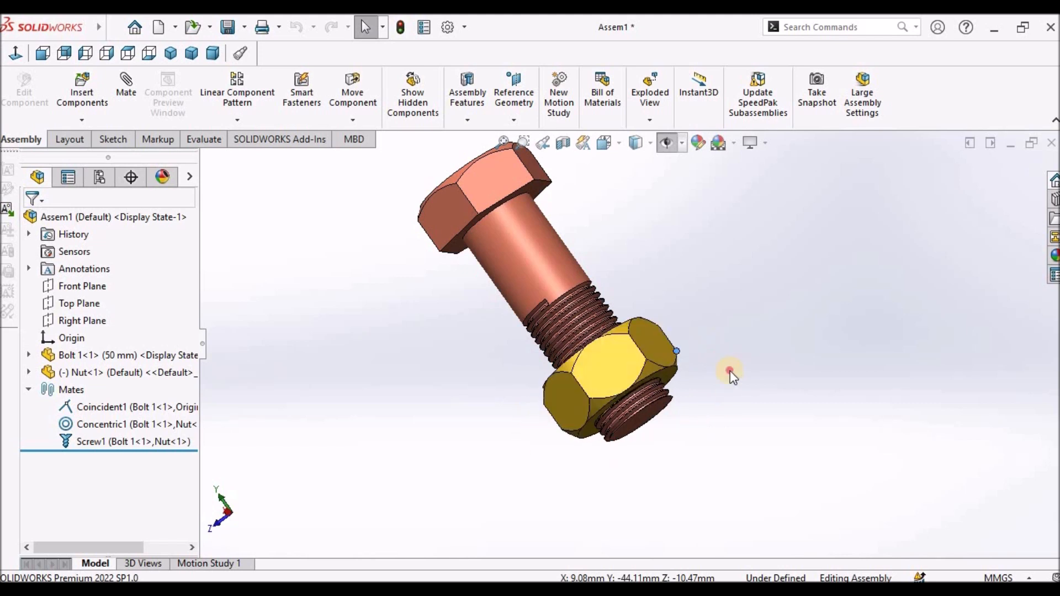
drag(728, 371, 670, 317)
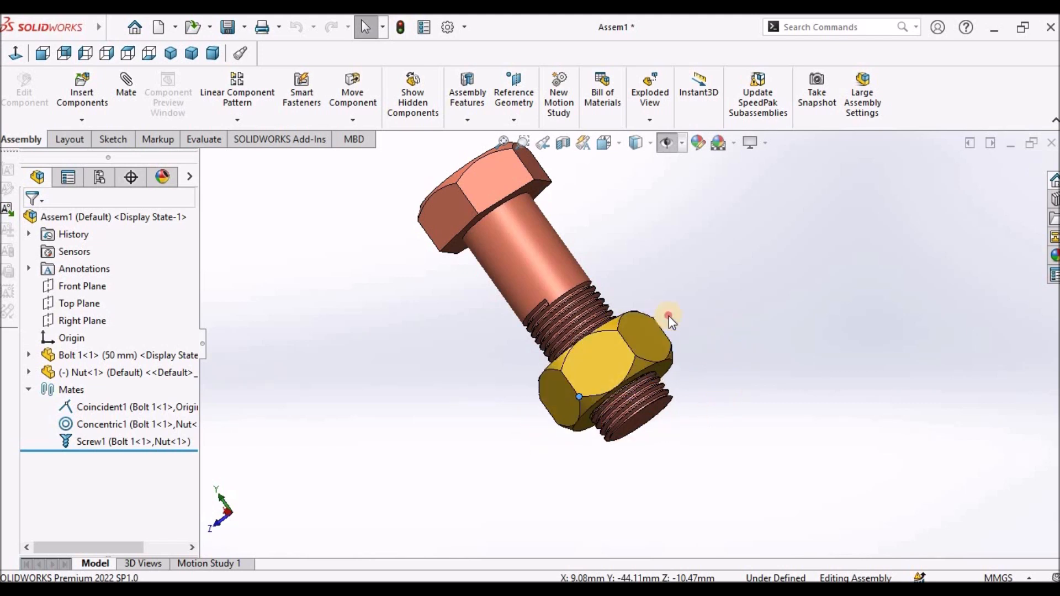
drag(670, 318, 652, 294)
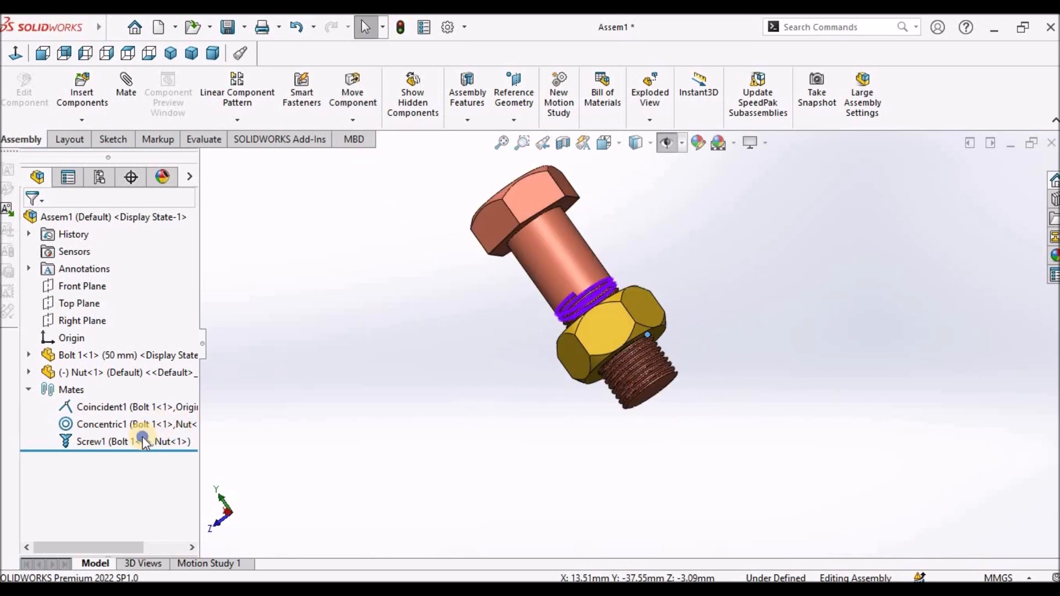
- Suppress Concentric1 and Screw1, then pull the nut off beside the bolt
click(129, 442)
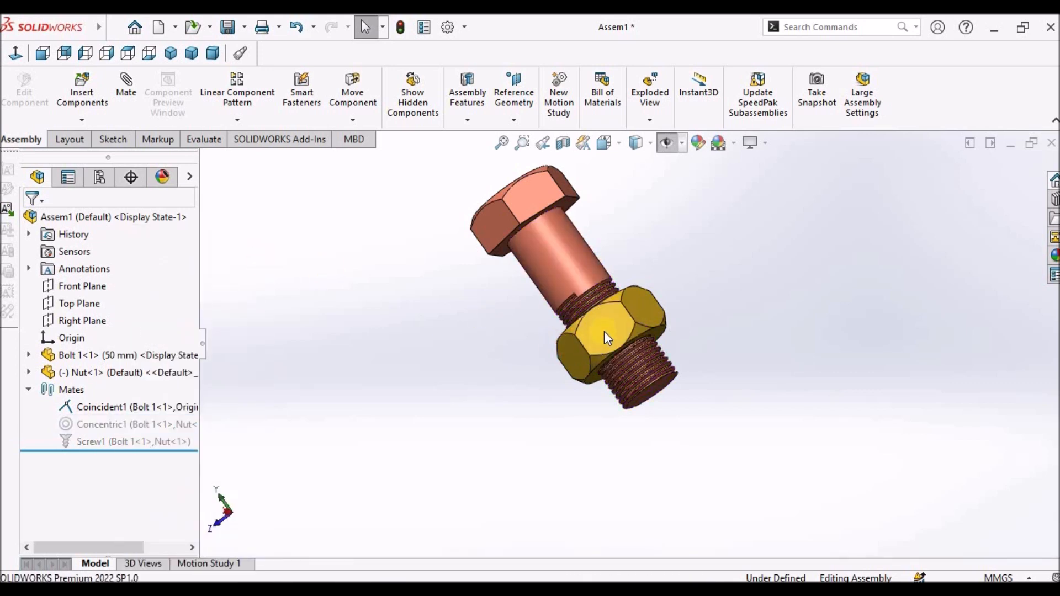
drag(605, 338, 423, 325)
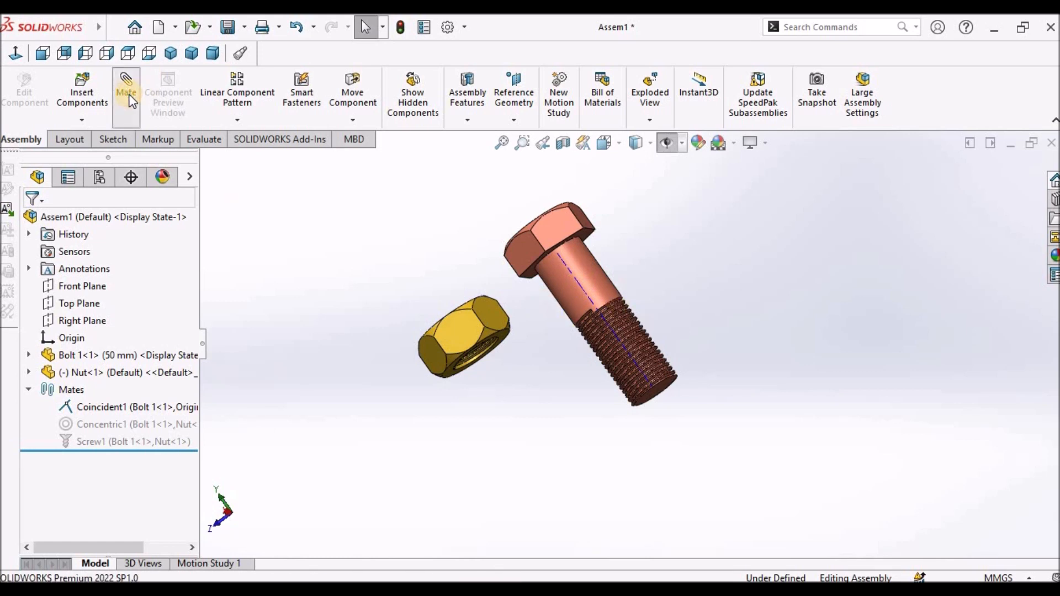
- Add a concentric mate between the bolt's shank face and the nut's hole
click(126, 88)
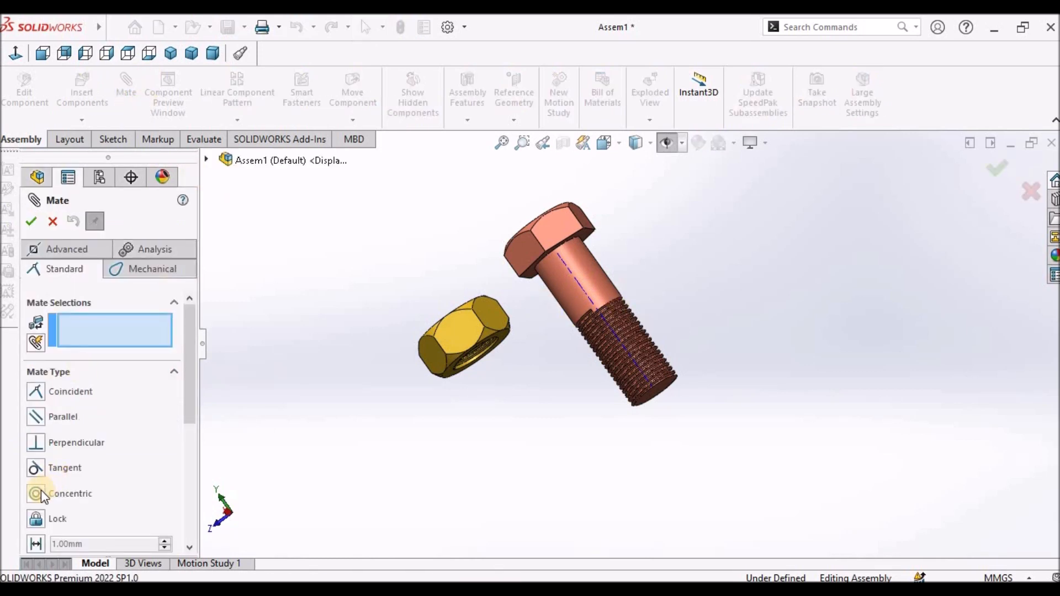
click(567, 300)
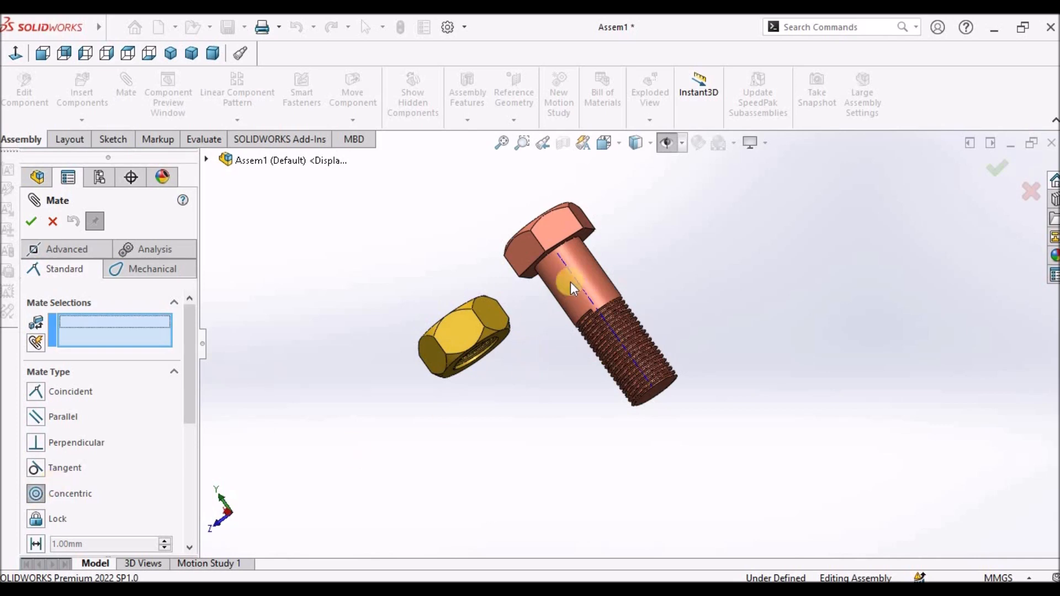
click(570, 285)
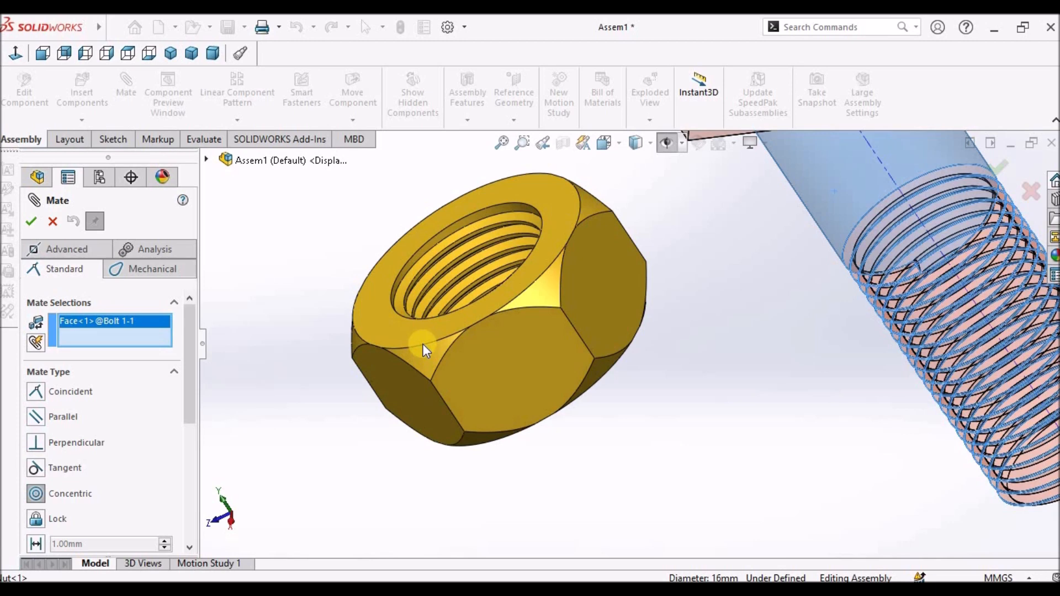
mouse_move(465, 336)
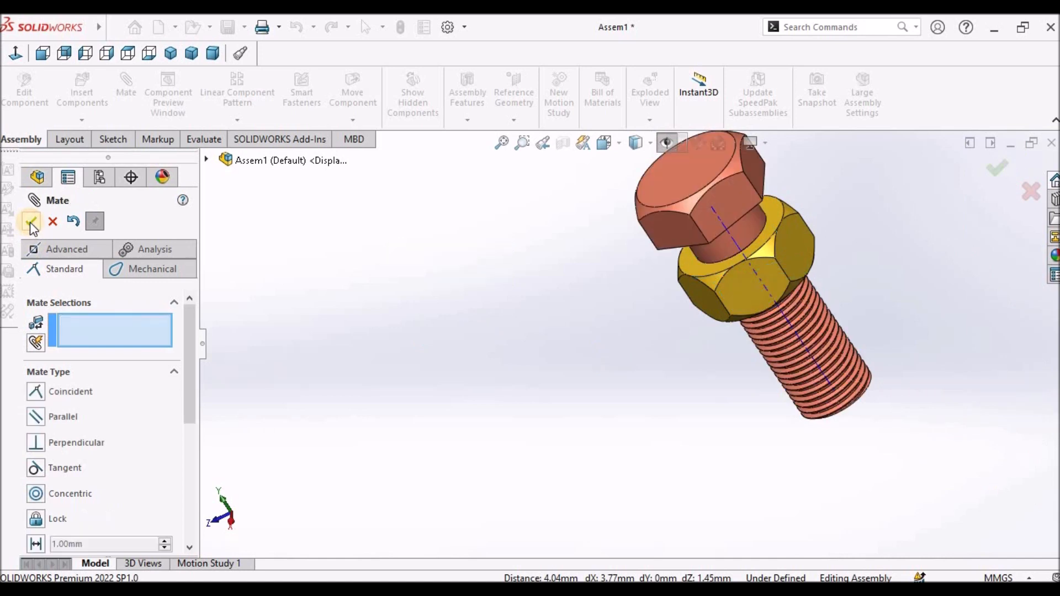
click(31, 221)
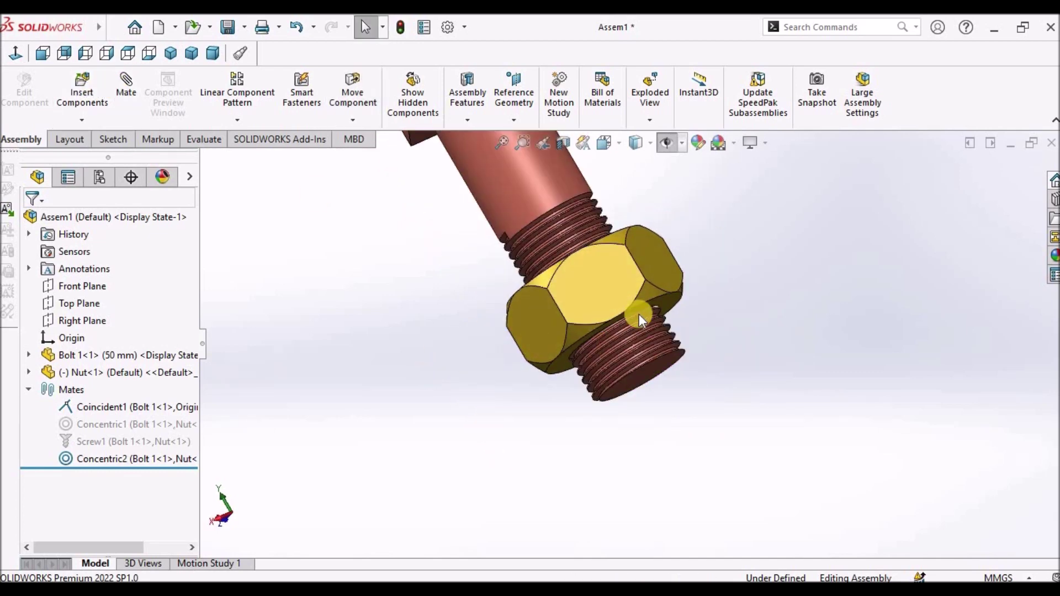
- Set up a mechanical Screw mate with Distance/revolution of 2.00mm
click(126, 87)
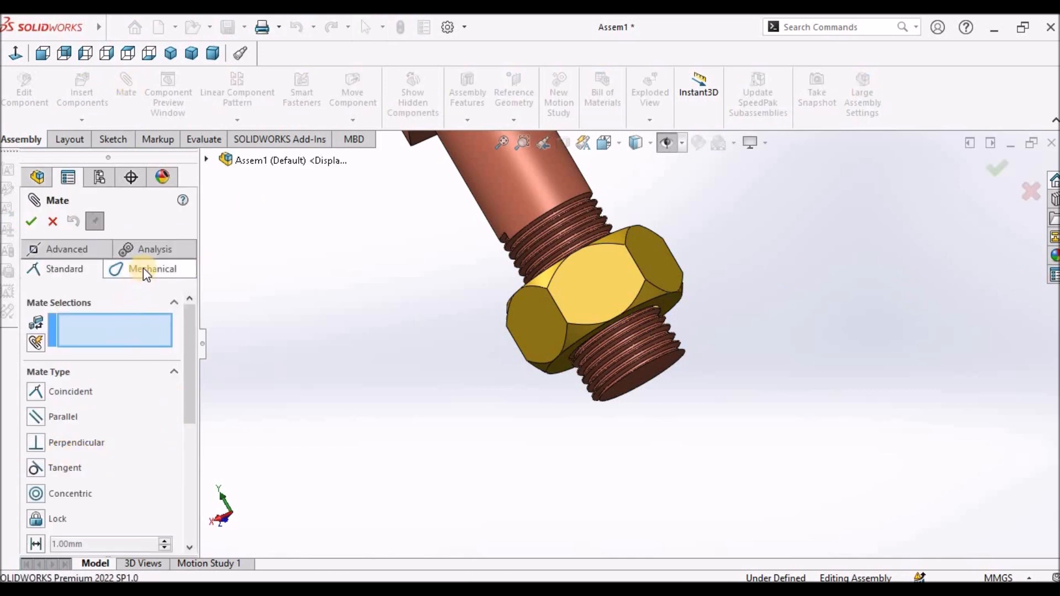
click(152, 269)
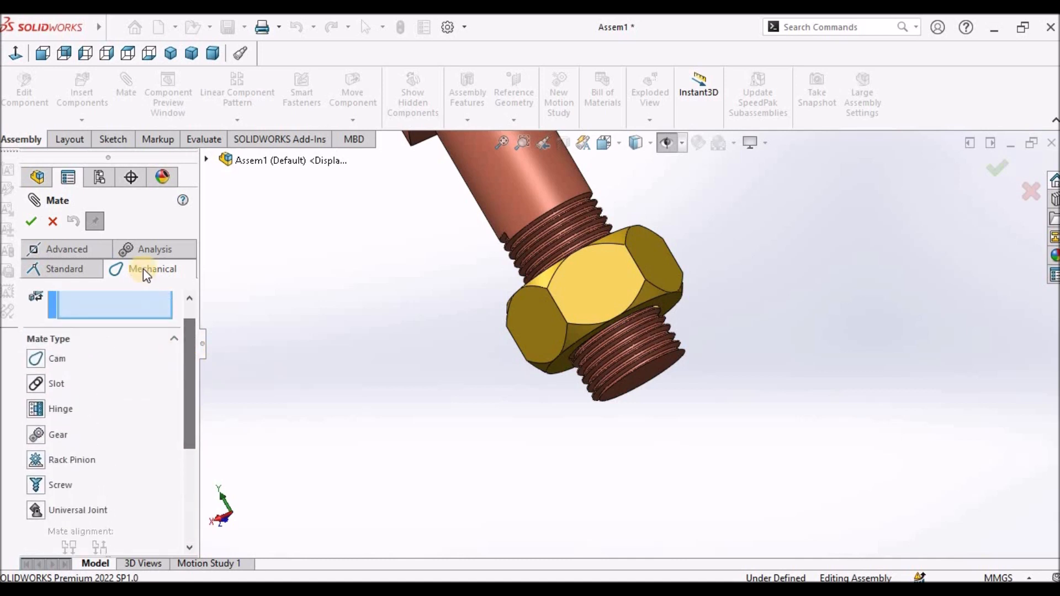
mouse_move(39, 491)
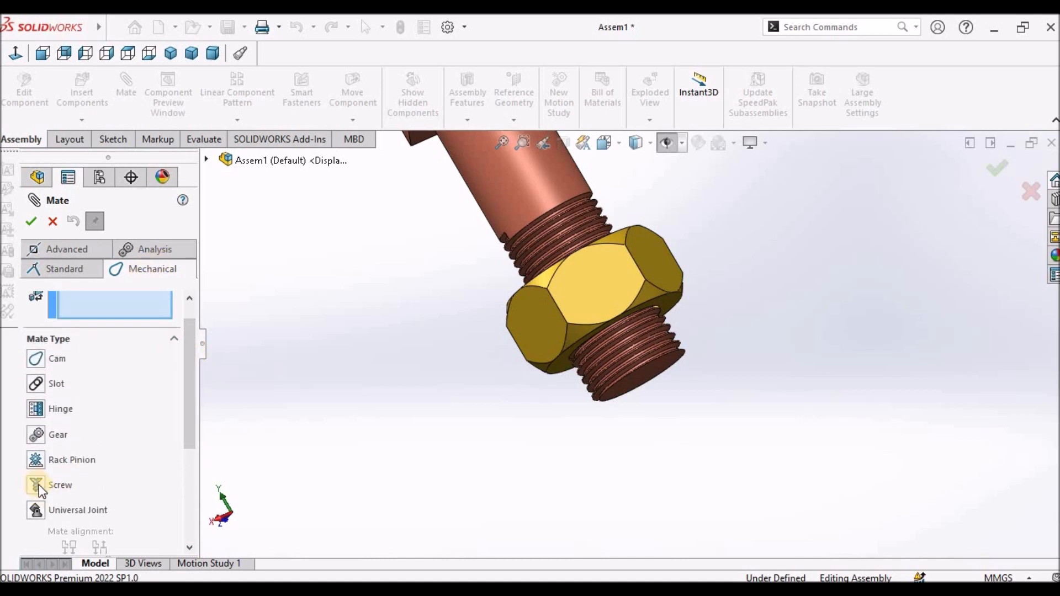
click(35, 485)
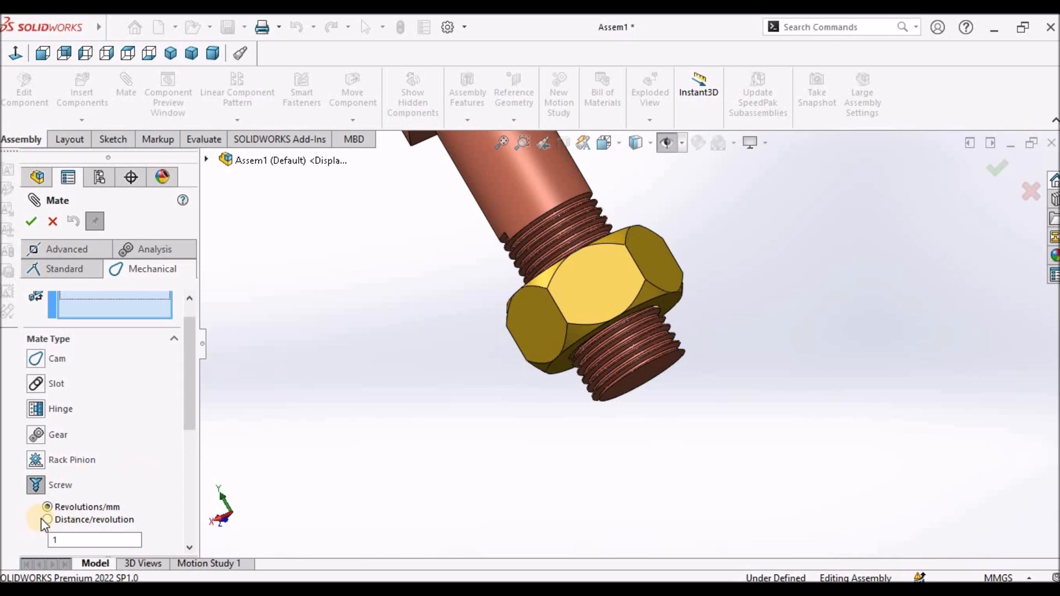
click(46, 519)
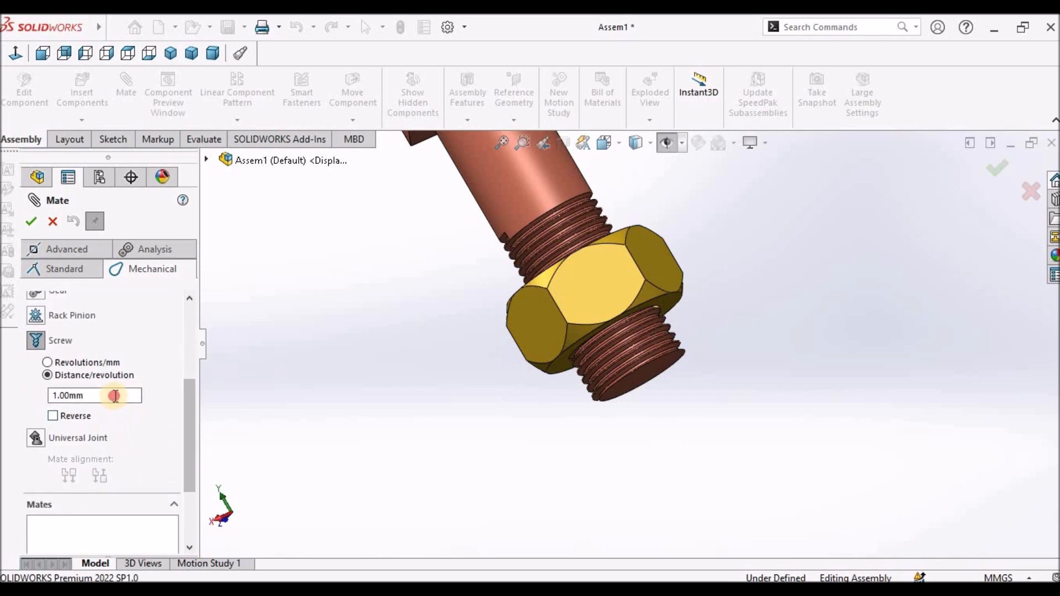
triple_click(93, 395)
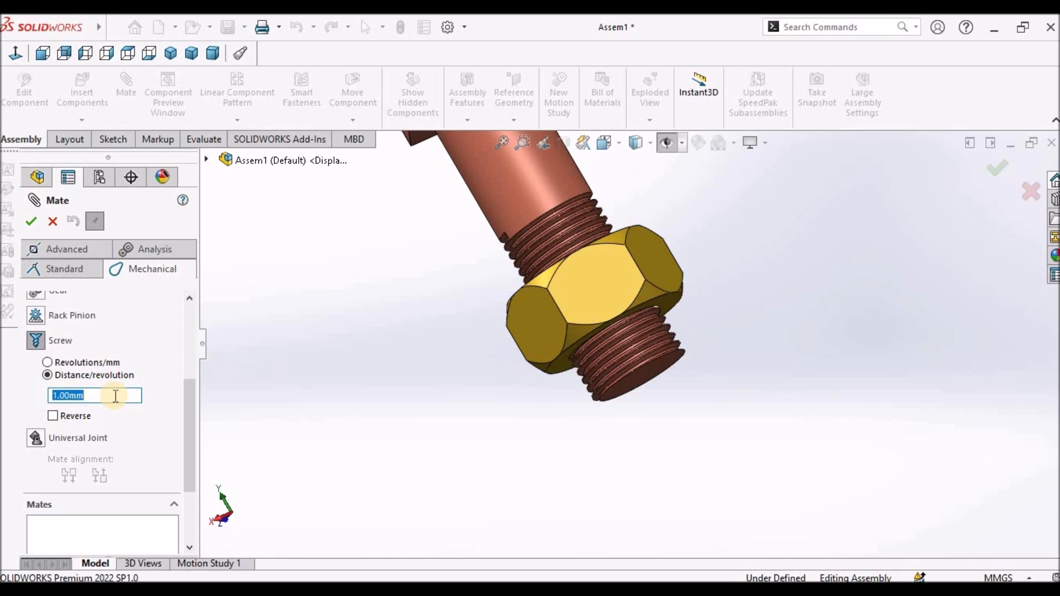
text(2.00mm)
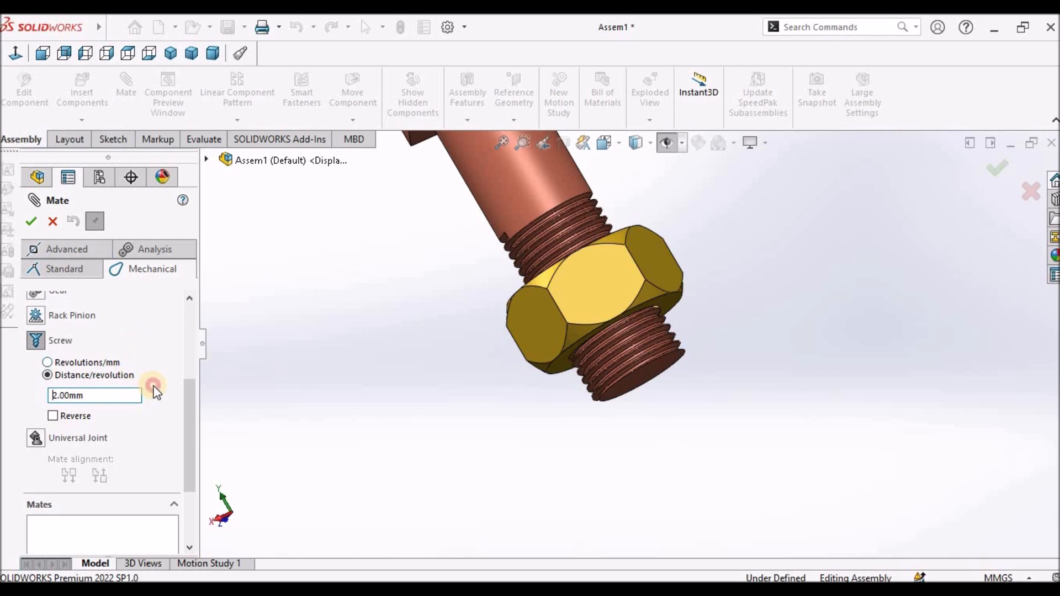
scroll(down, 3)
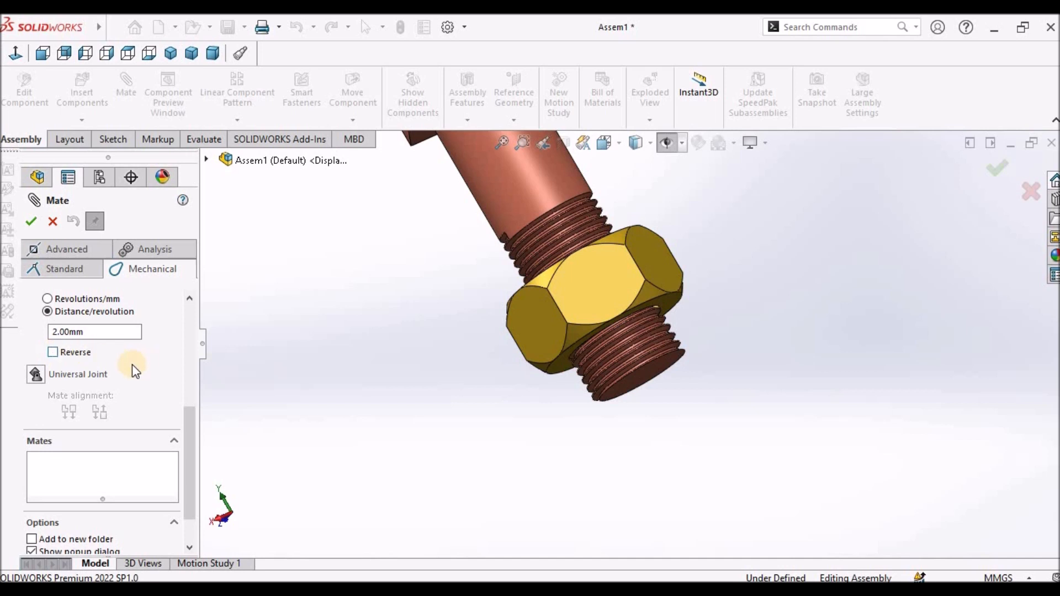
mouse_move(31, 221)
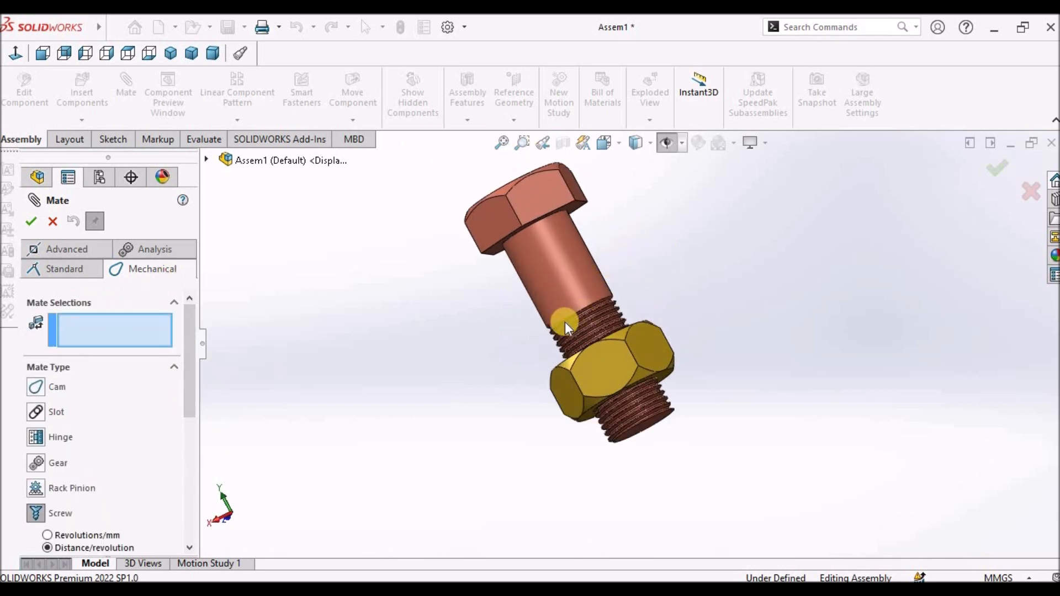
- Create Screw2 between the bolt's threaded face and the nut's edge
click(565, 324)
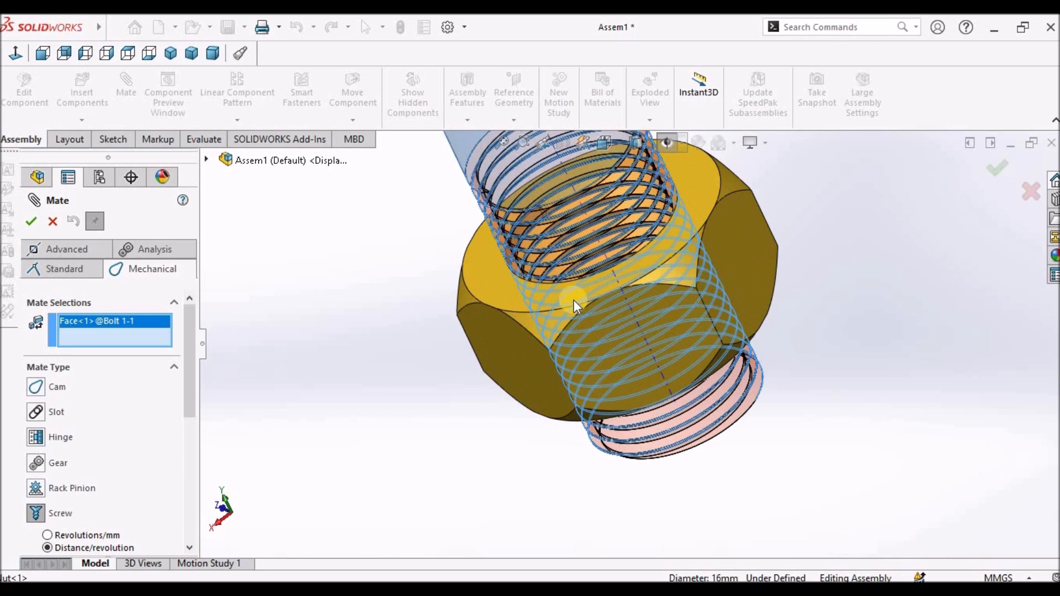
mouse_move(517, 318)
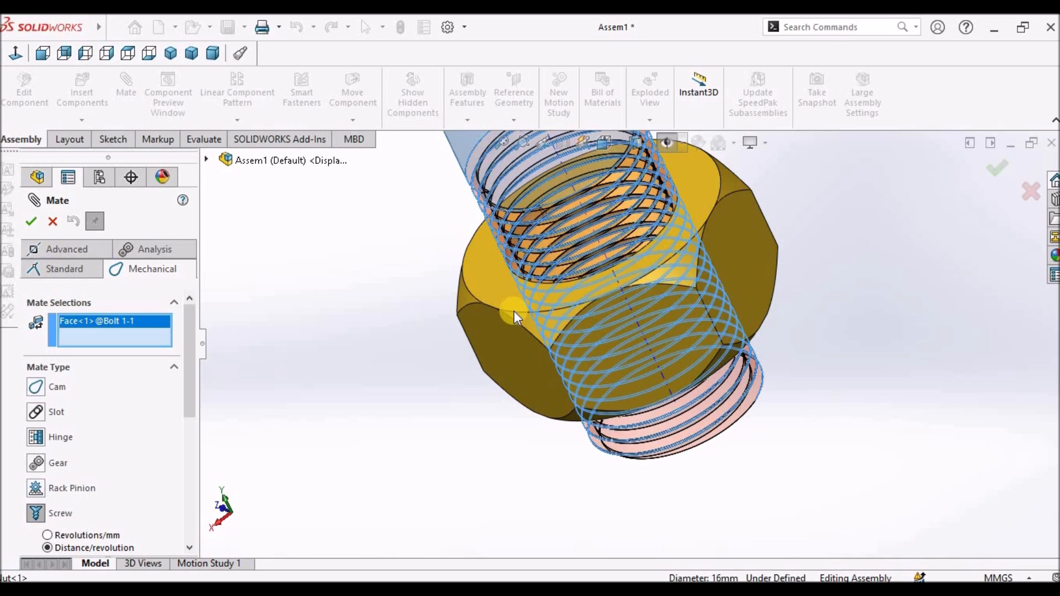
click(731, 331)
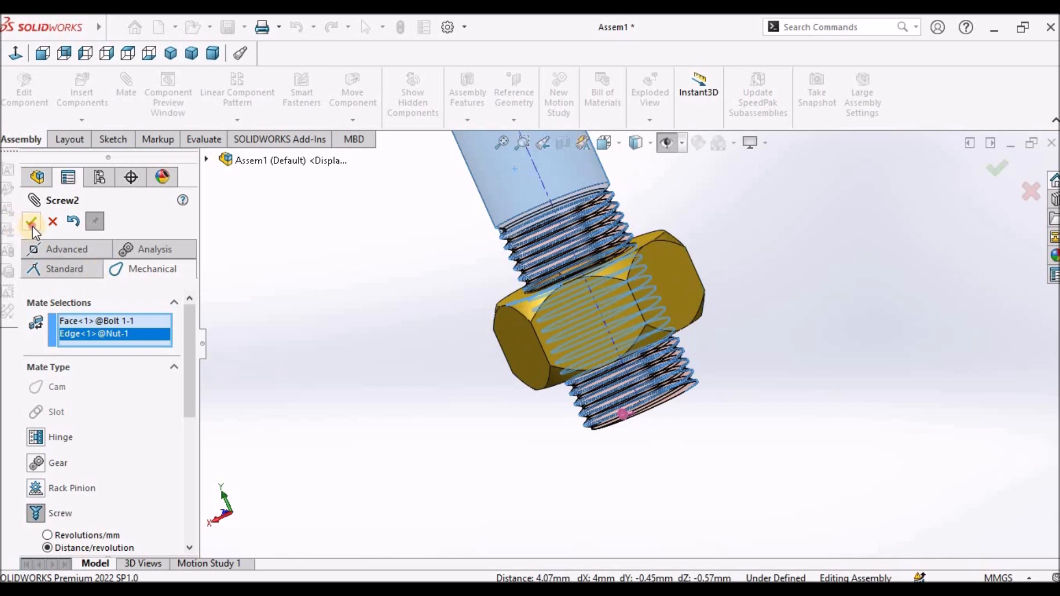
click(32, 221)
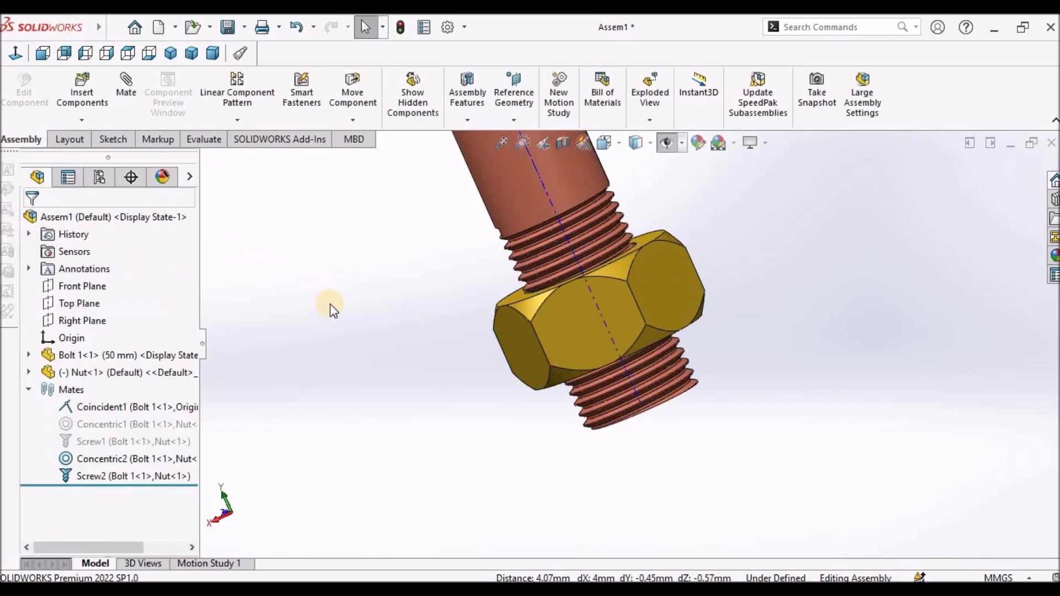
- Drag the nut so Screw2 threads it up along the bolt
drag(331, 308, 643, 323)
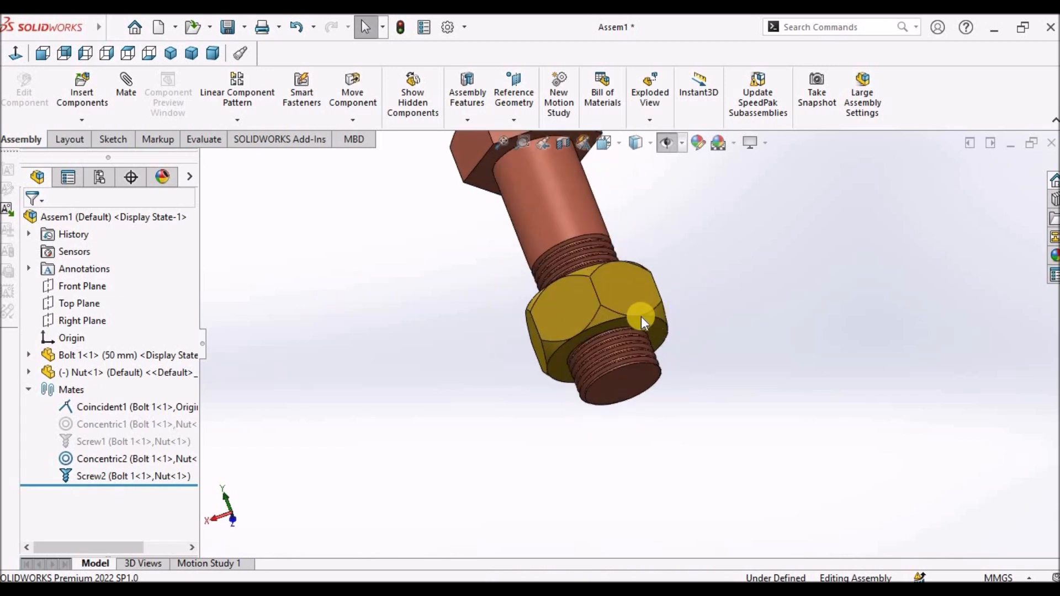
click(638, 322)
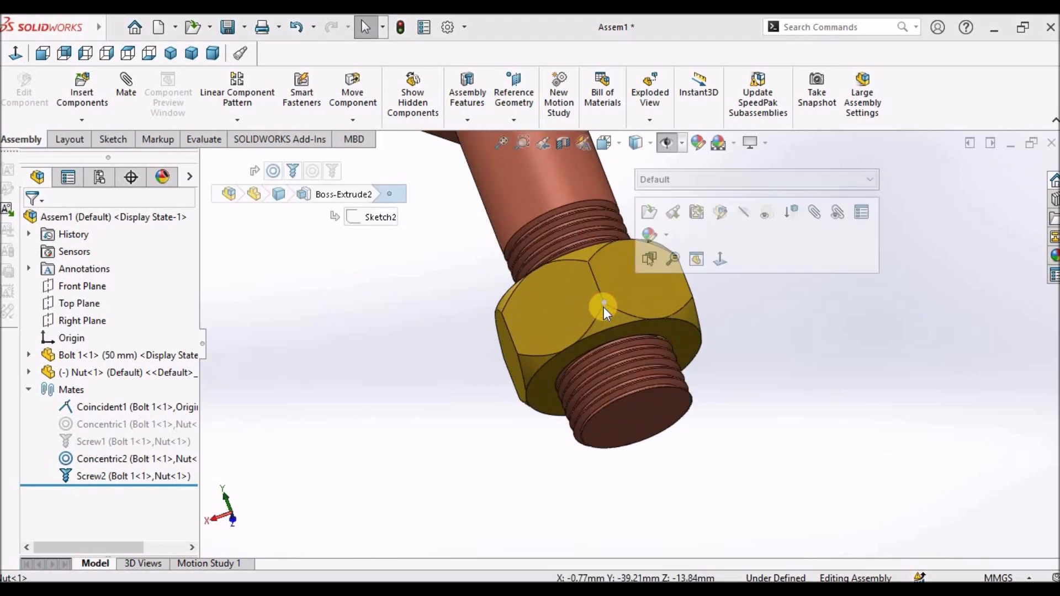
click(739, 312)
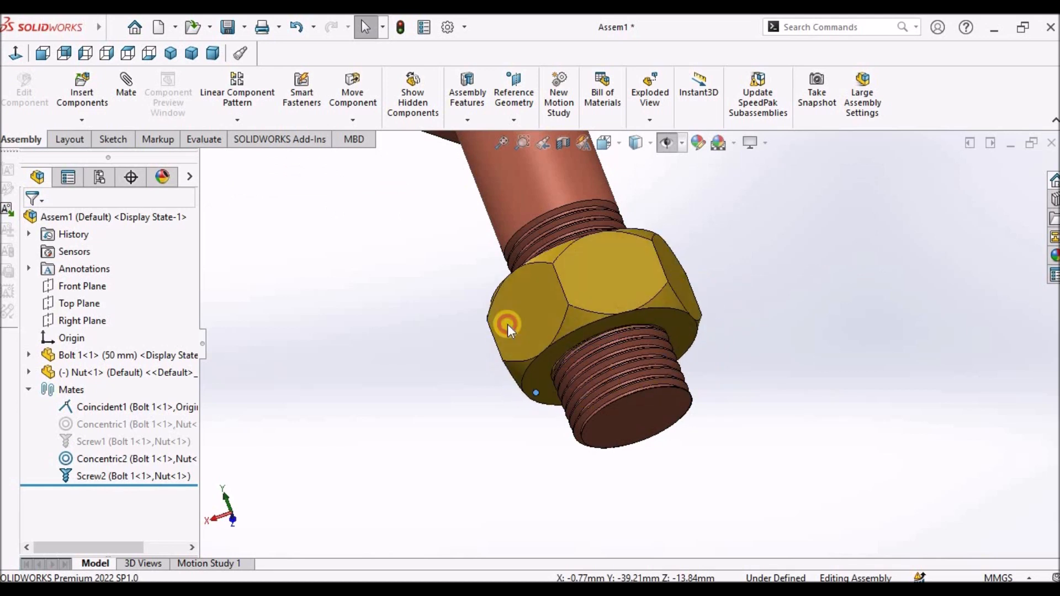
drag(507, 328, 649, 261)
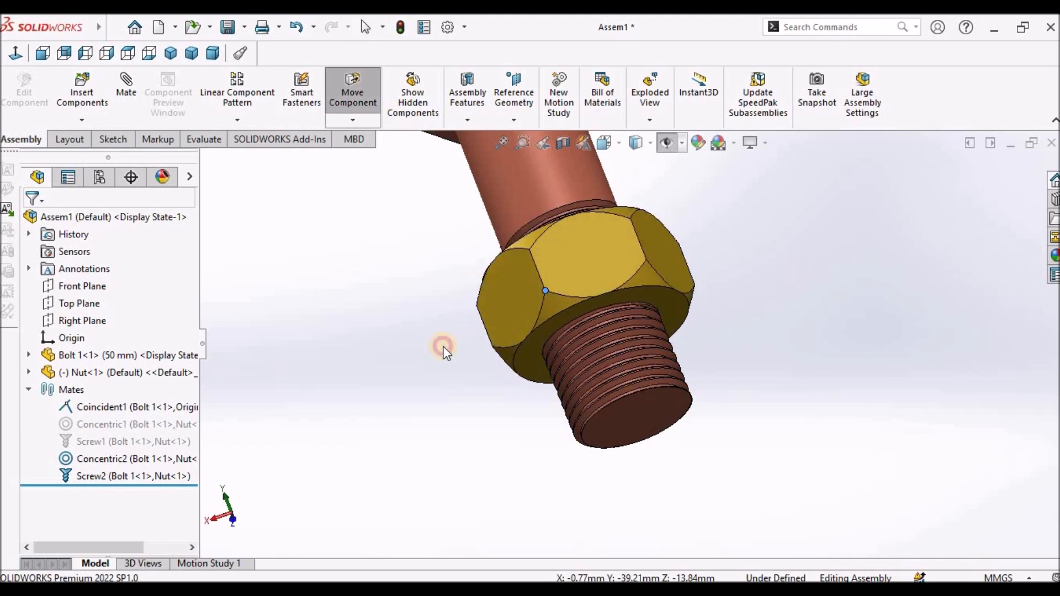
drag(442, 351, 420, 345)
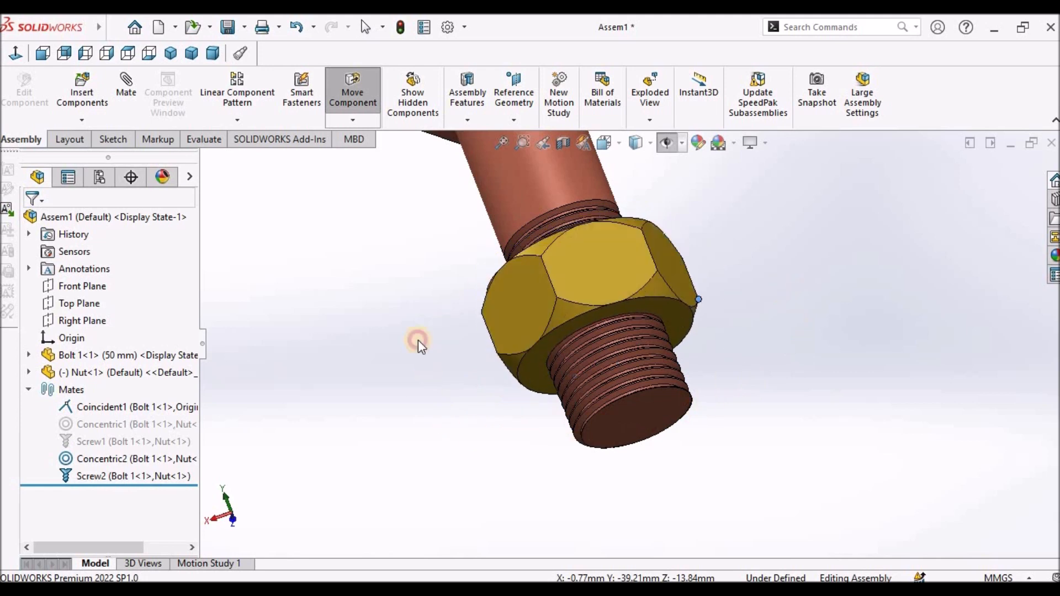
drag(418, 340, 763, 334)
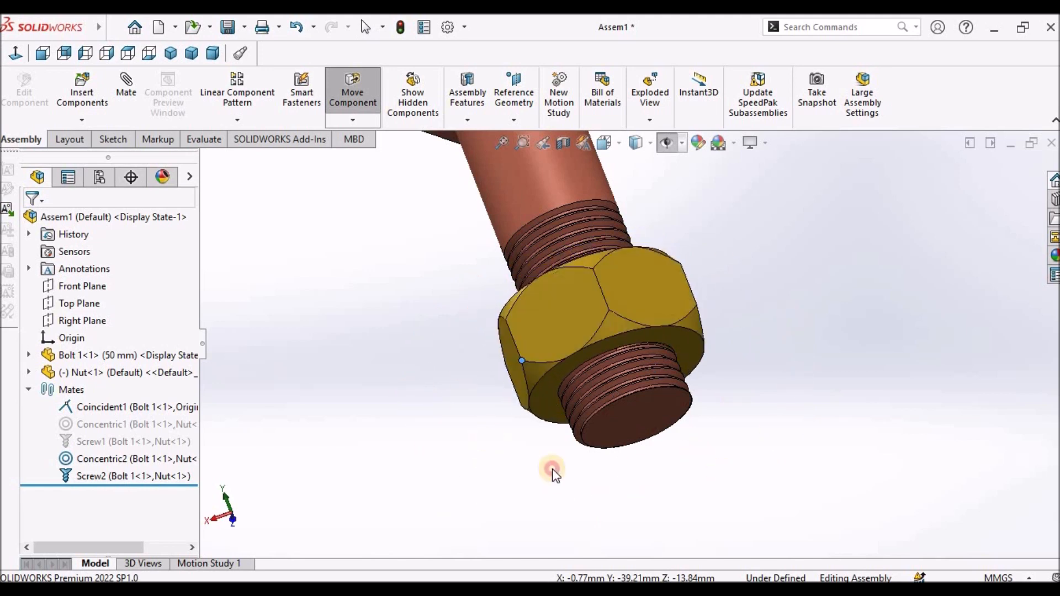
- Run the nut down past the bolt tip and back onto the threads
drag(553, 473, 653, 470)
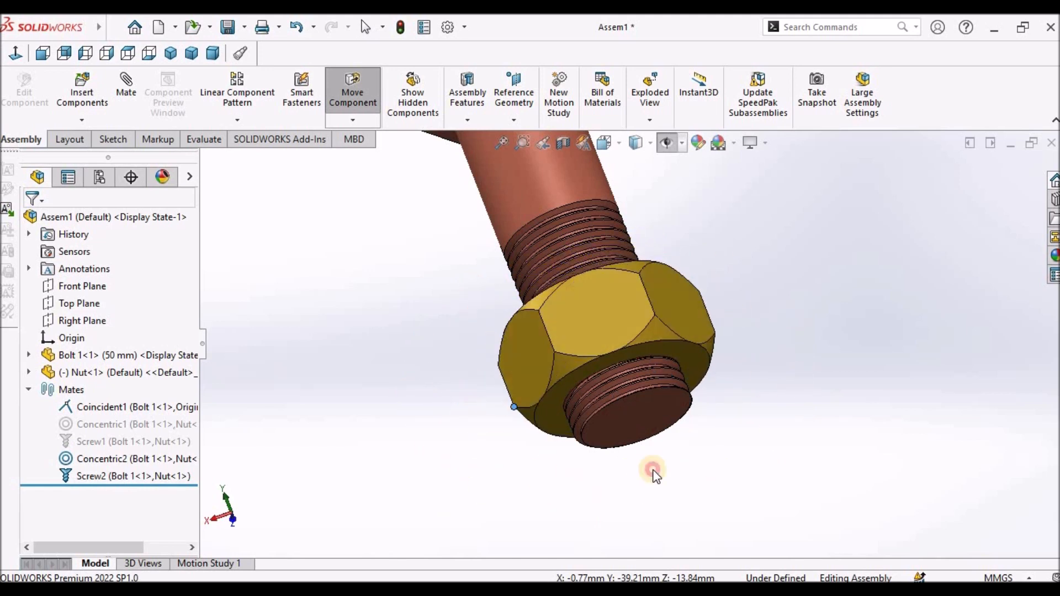
drag(652, 470, 691, 315)
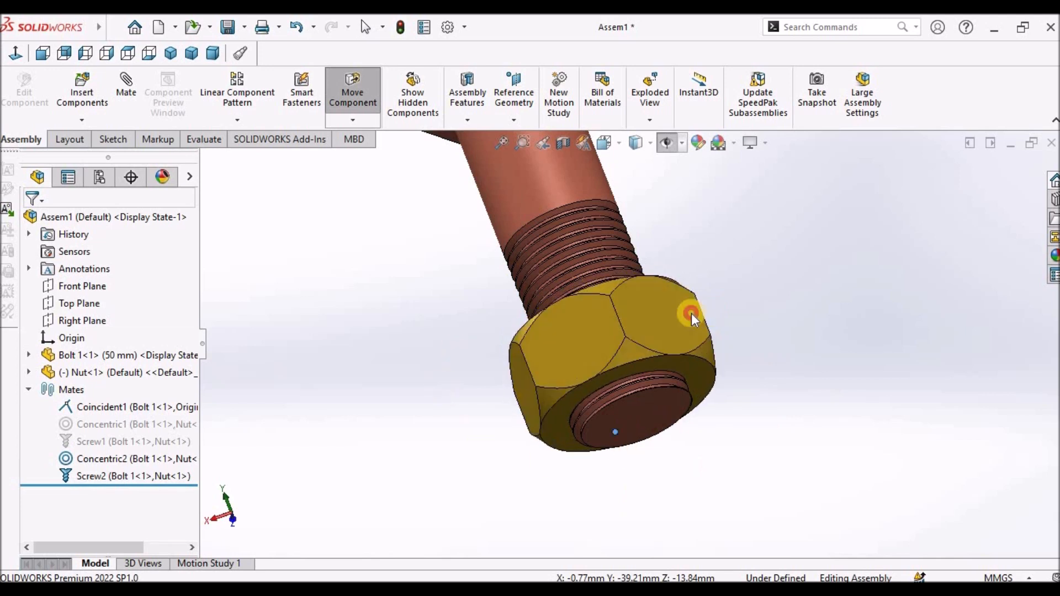
drag(694, 318, 542, 329)
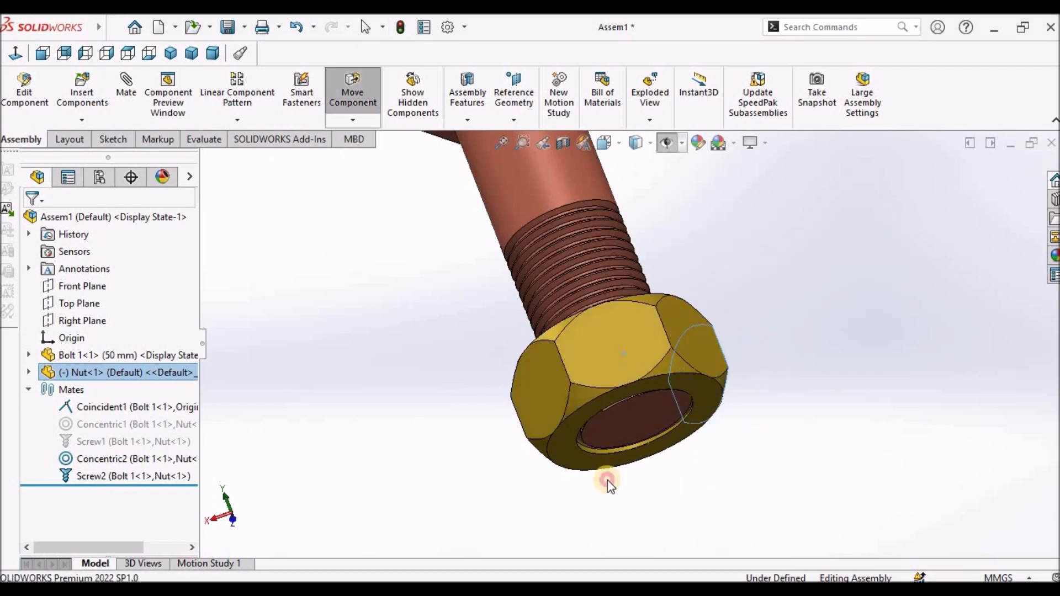
drag(607, 482, 560, 362)
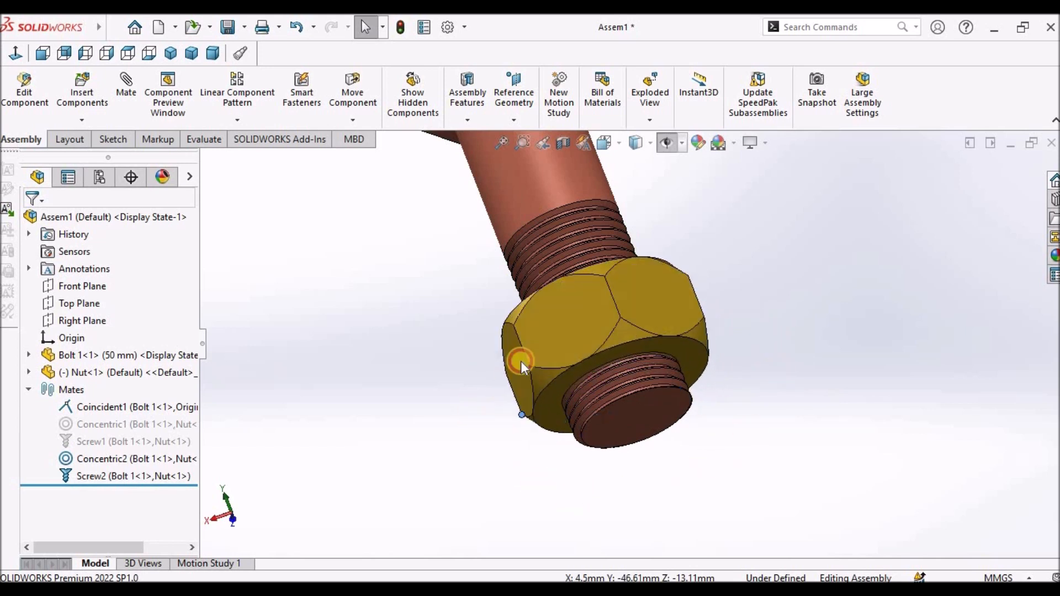
drag(521, 362, 716, 446)
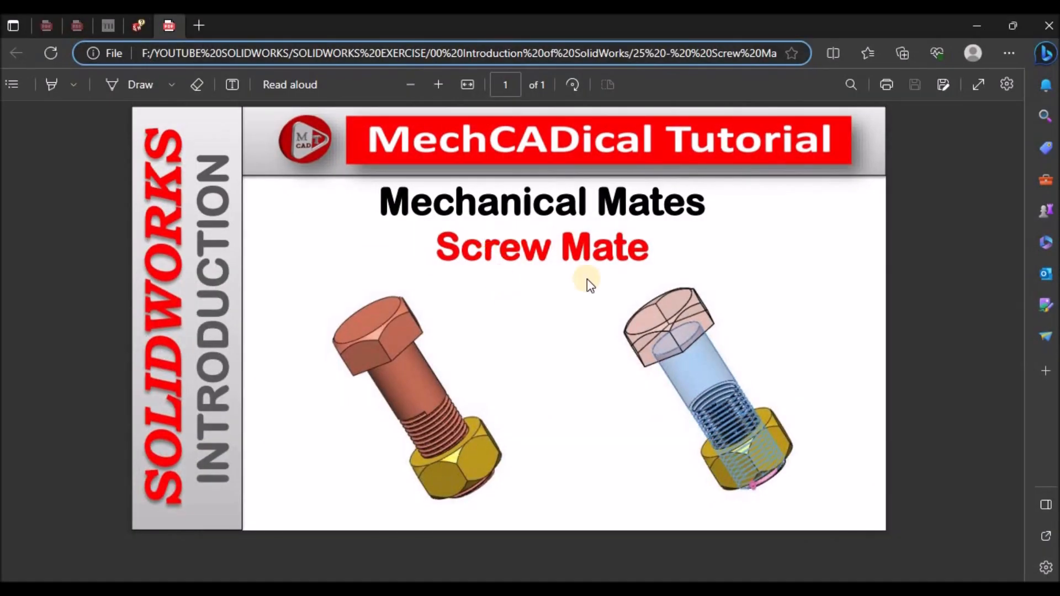
mouse_move(556, 281)
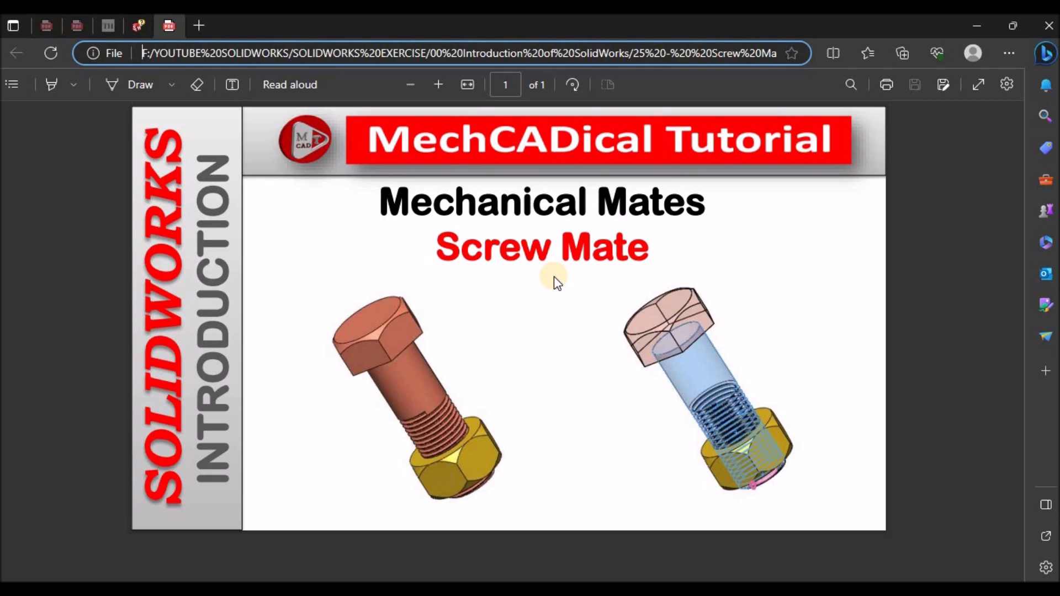